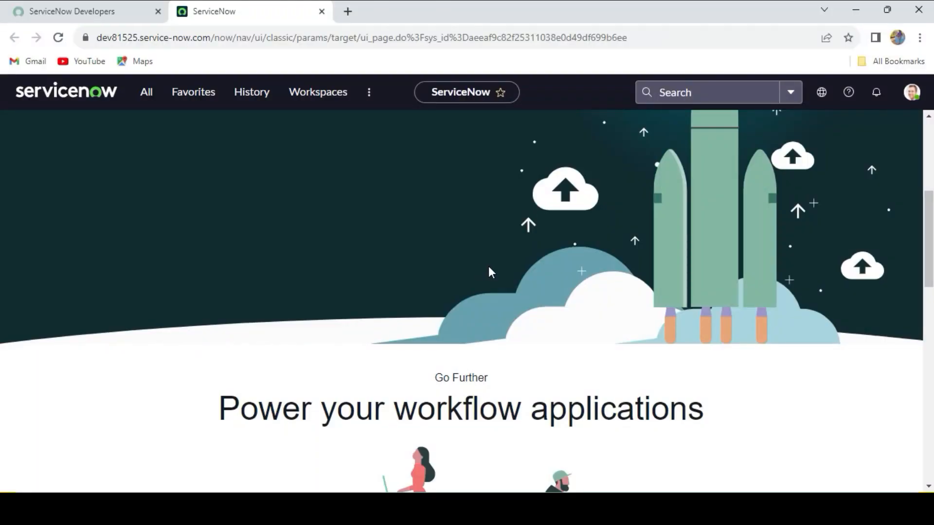
mouse_move(216, 190)
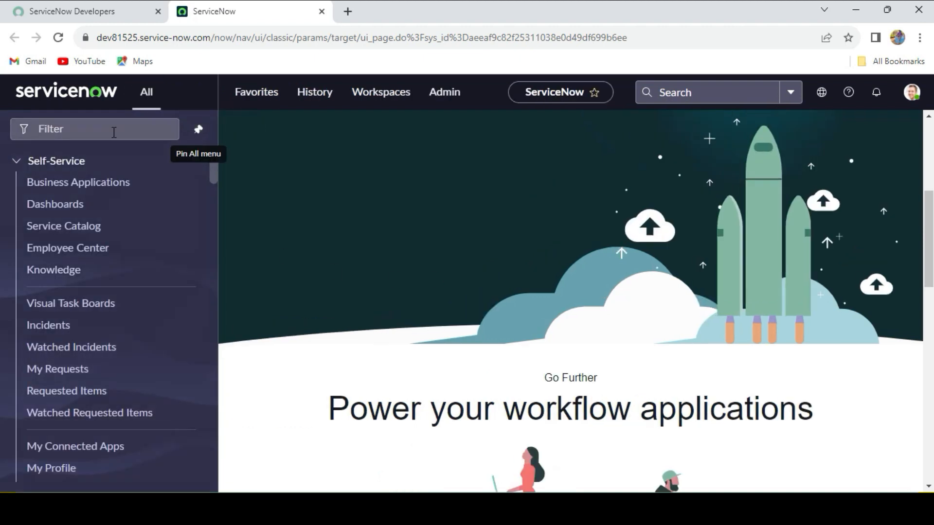
Step: Filter the navigator with 'incid' to find the Incidents module
text(incid)
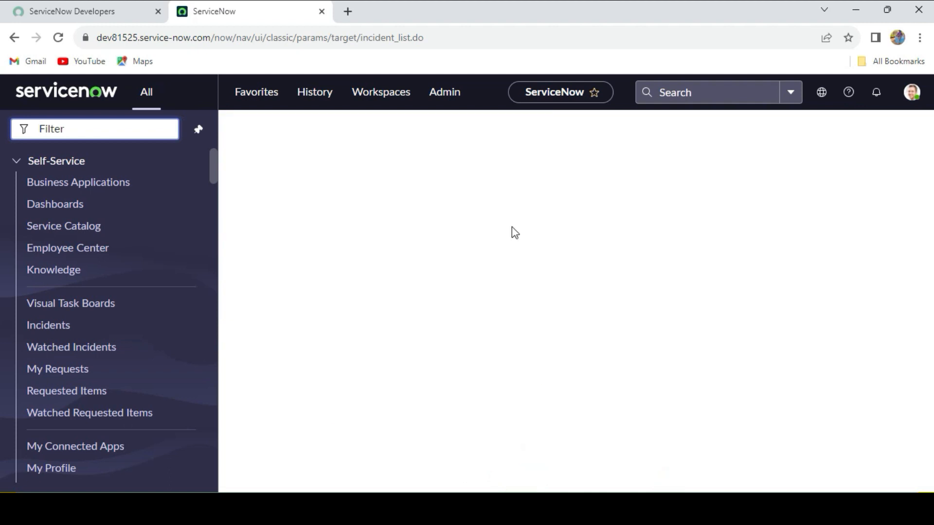
Step: From the Incidents list, start new incident record INC0010001 as a blank form
click(47, 325)
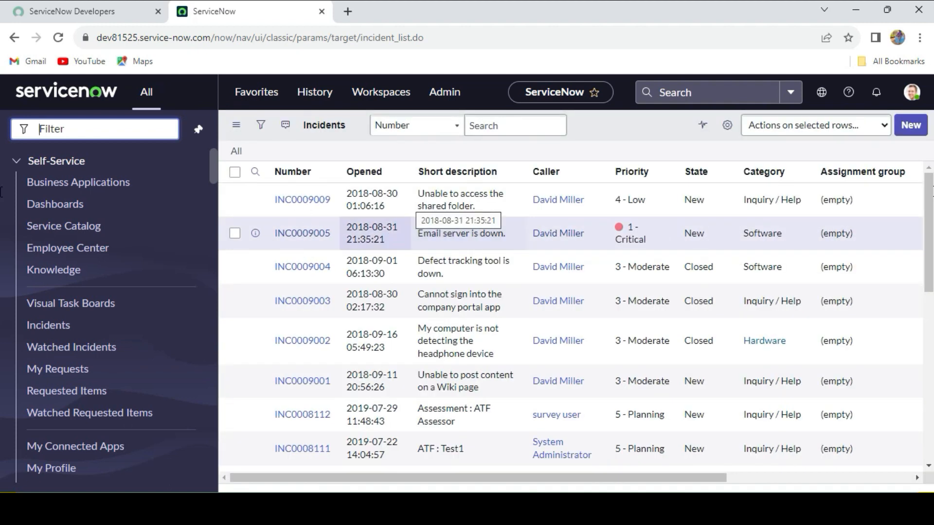
click(292, 171)
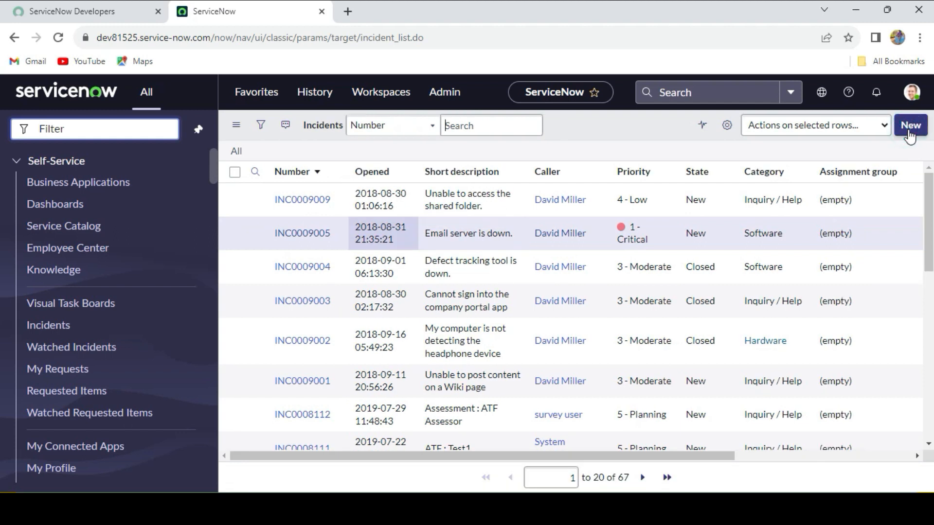
mouse_move(702, 126)
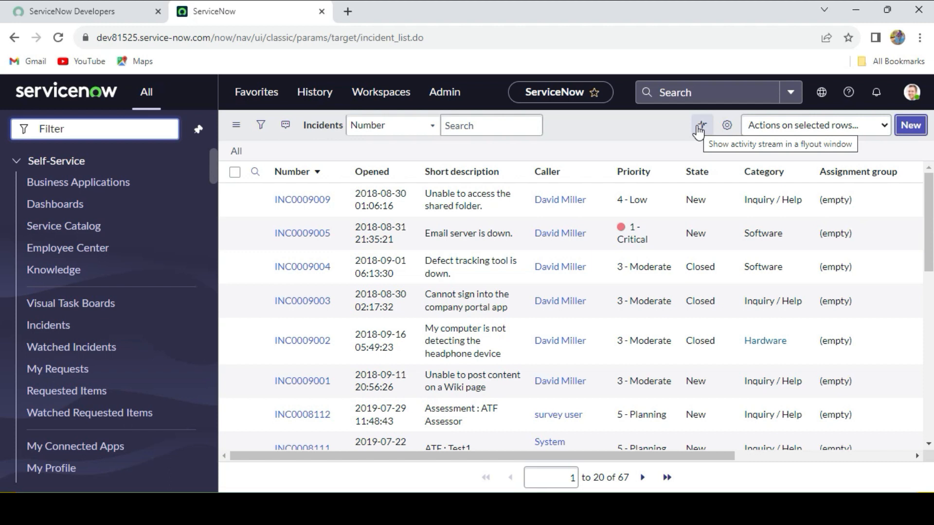
mouse_move(649, 148)
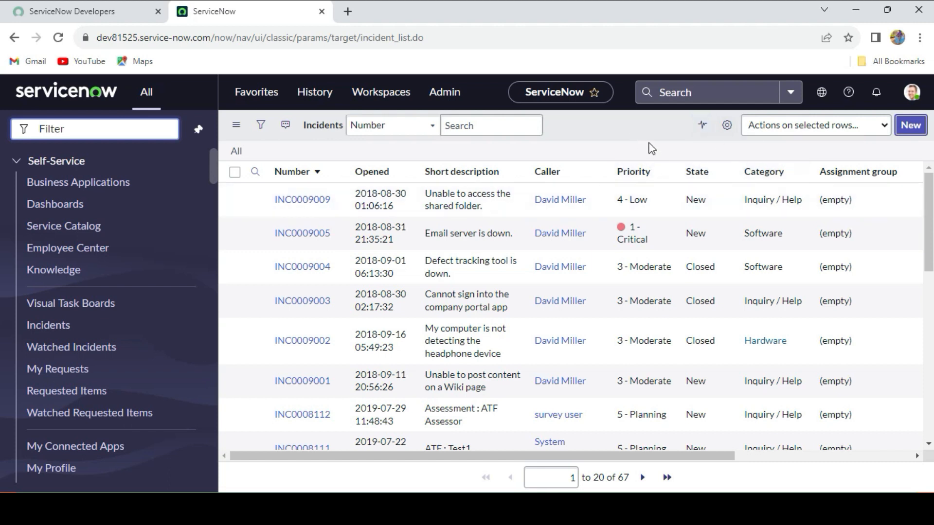
click(909, 125)
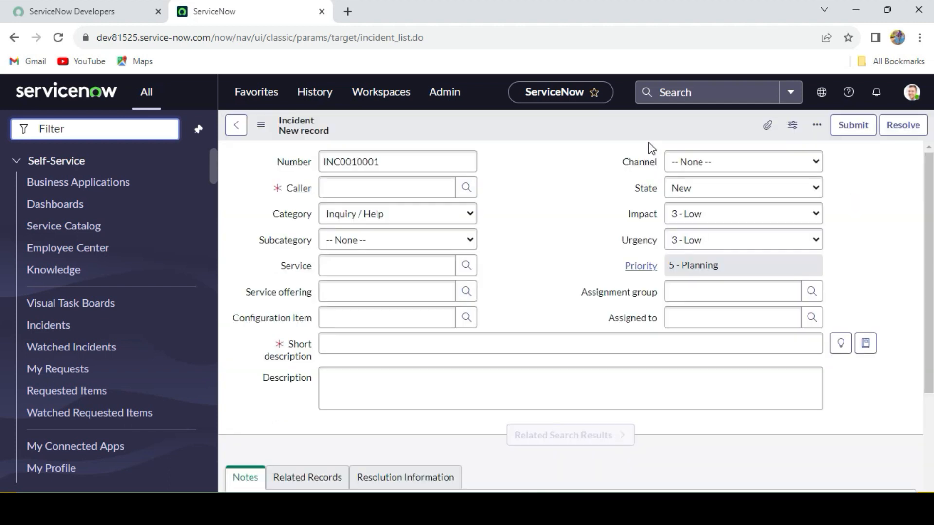
click(742, 213)
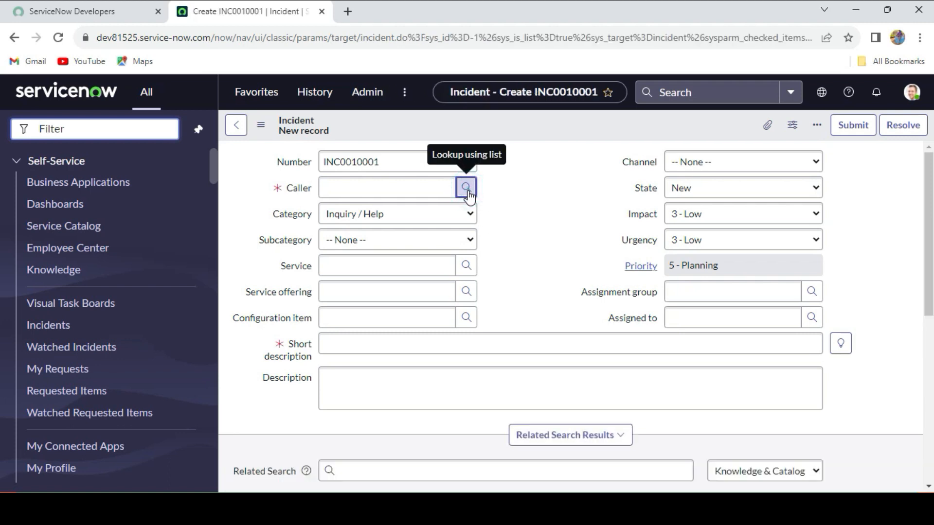
Step: Add Department as a column in the Caller lookup's user list layout, moved up, and save it
click(466, 188)
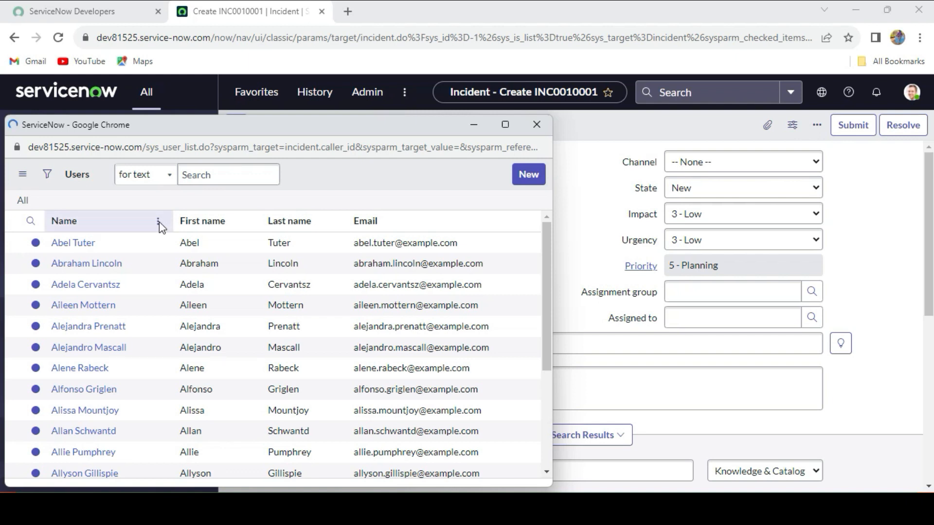
click(159, 221)
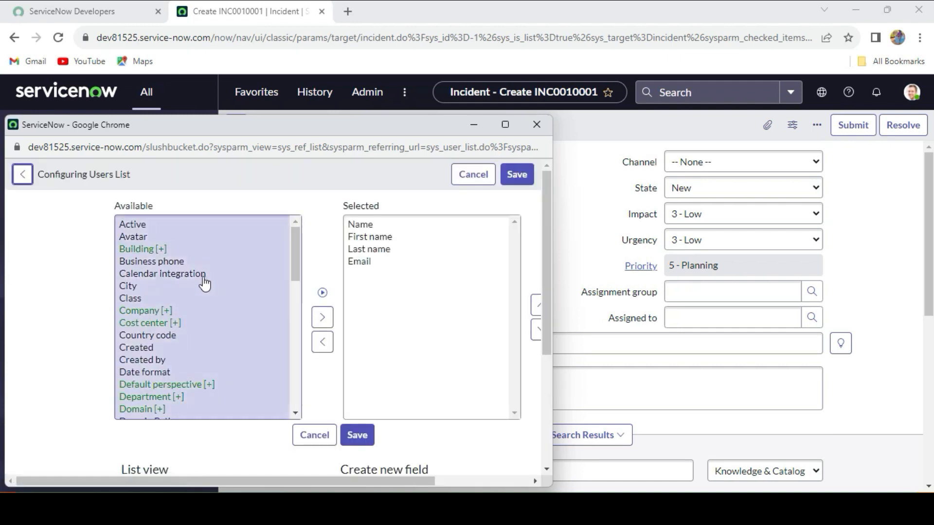
mouse_move(214, 351)
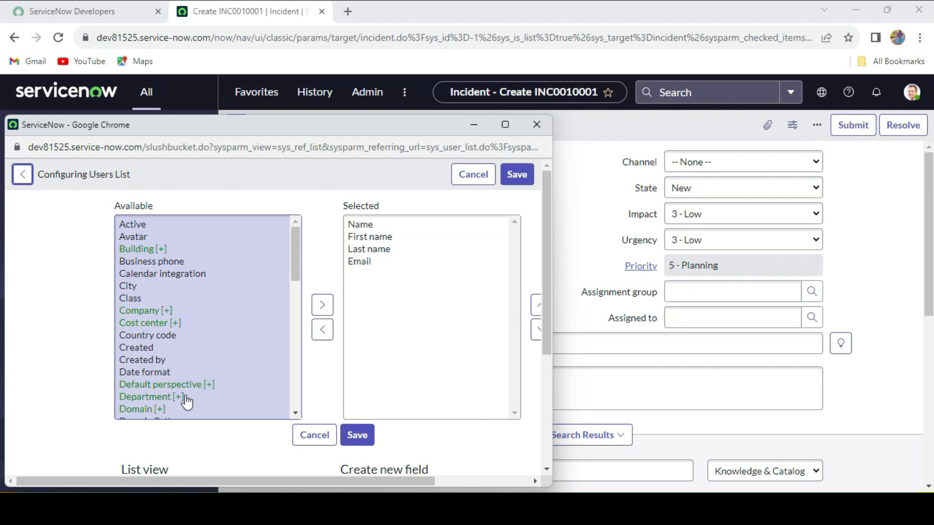
click(151, 397)
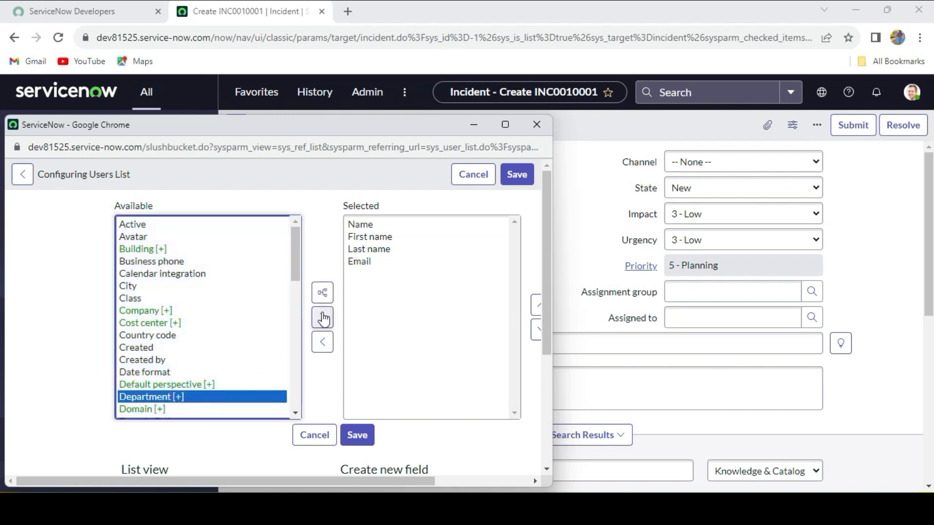
click(322, 317)
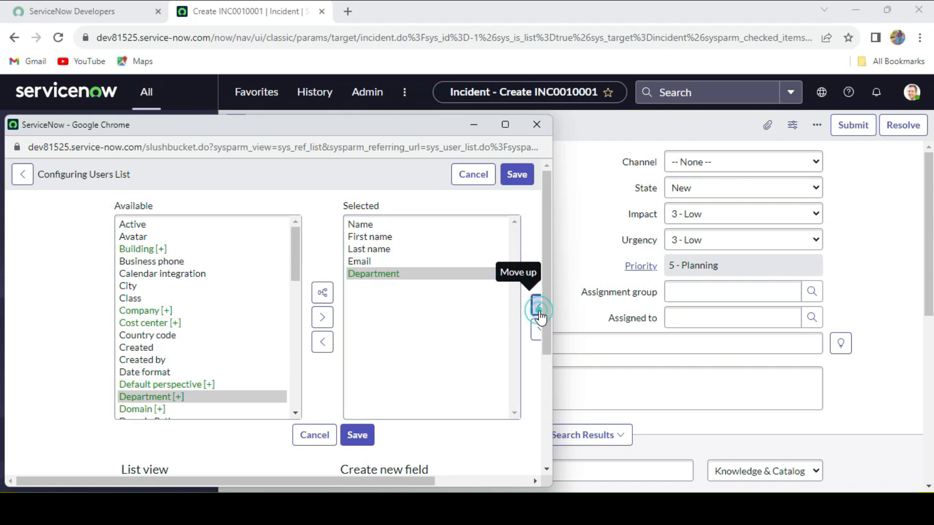
click(538, 311)
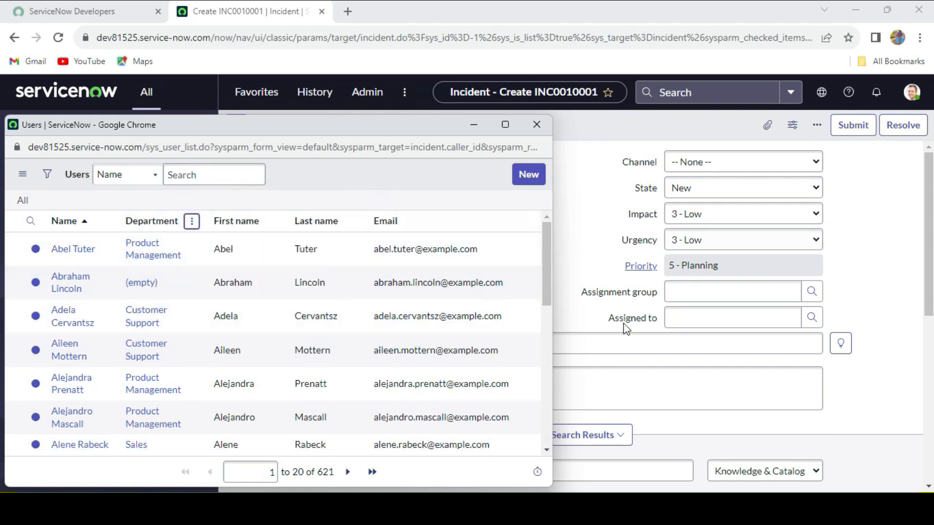
scroll(down, 3)
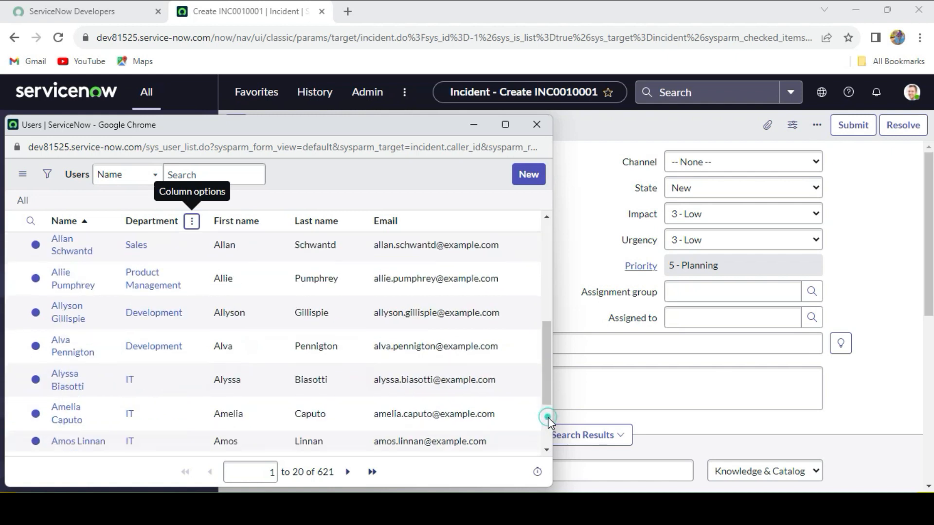
click(534, 124)
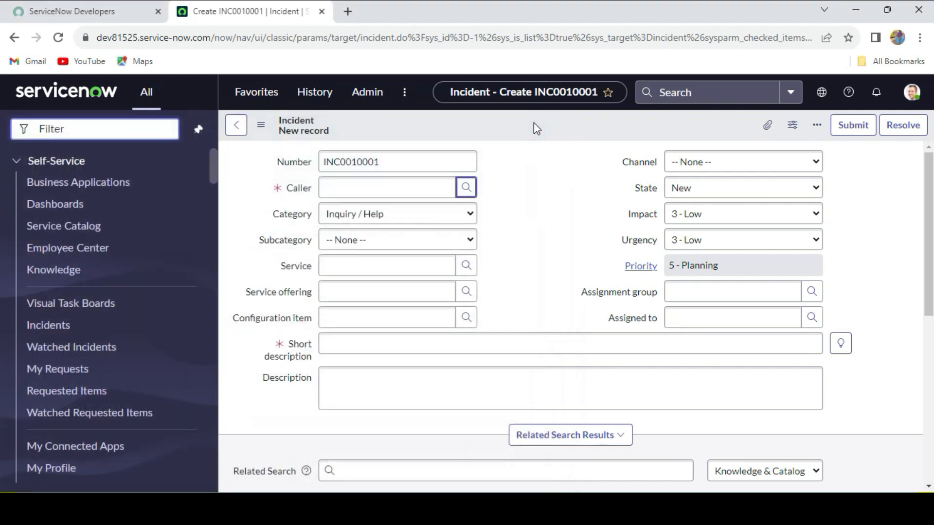
mouse_move(466, 187)
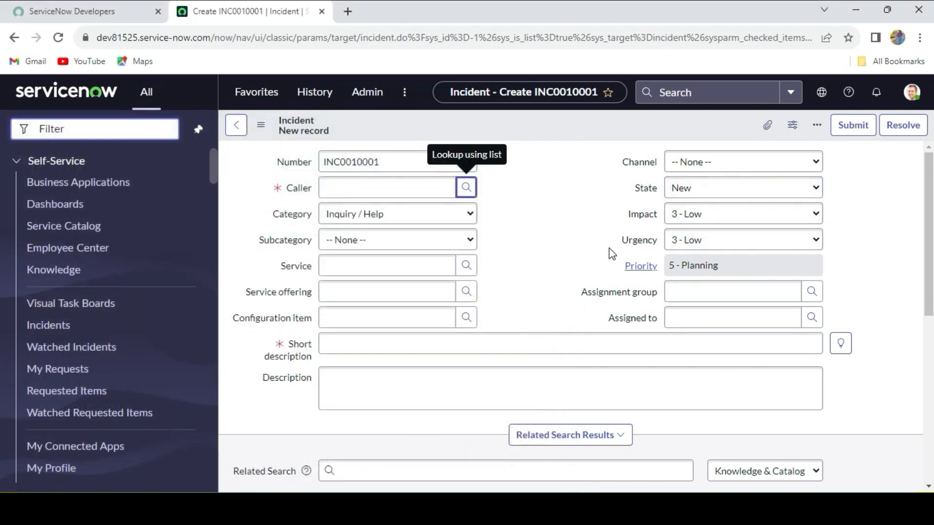
mouse_move(507, 137)
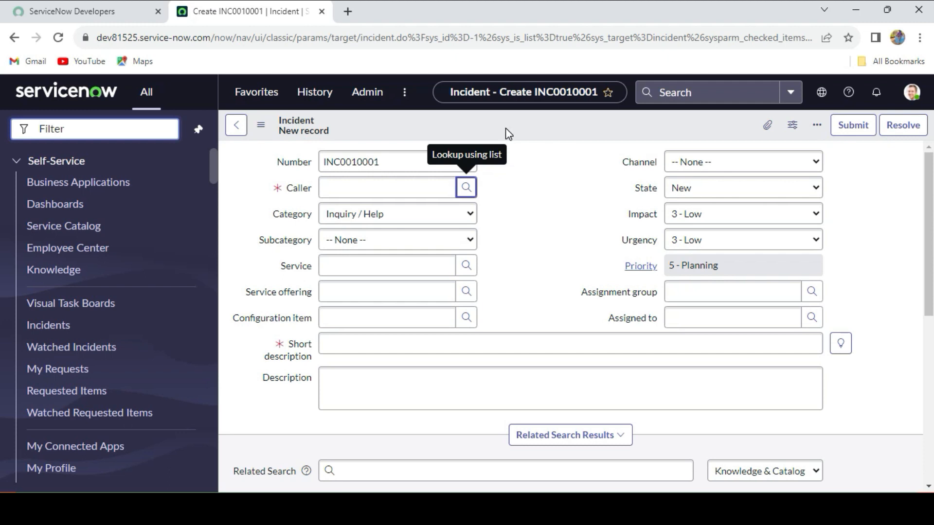
Step: Bring up the incident form header's options menu toward Configure > Form Layout
click(386, 188)
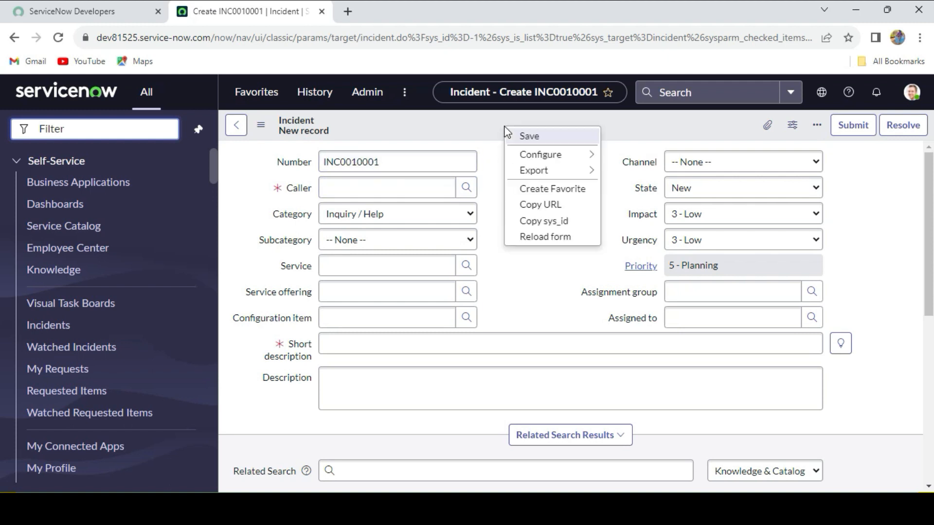
mouse_move(539, 155)
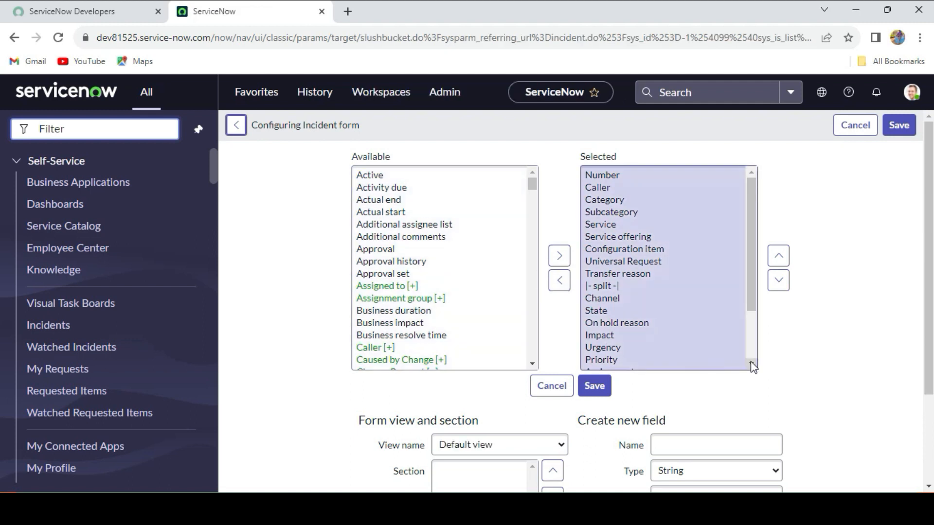
Step: Define new field Department of type Reference pointing to Department [cmn_department]
scroll(down, 3)
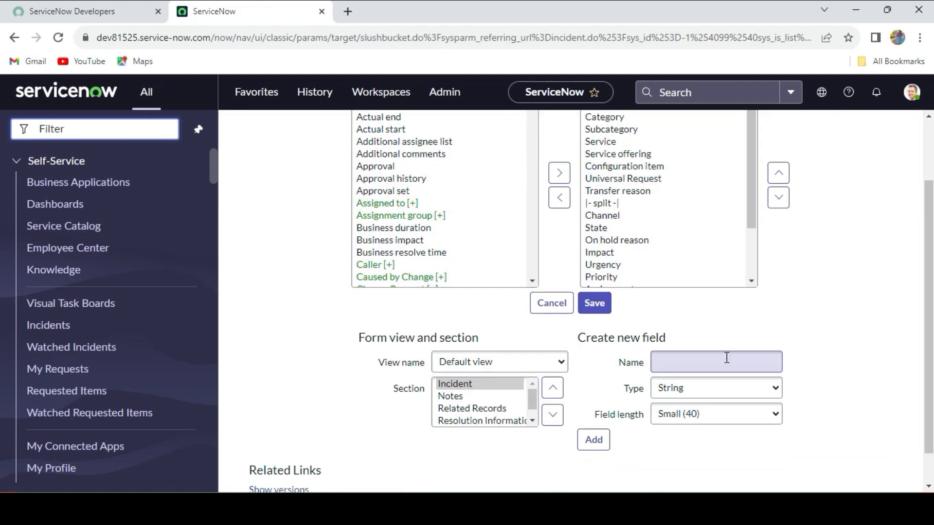
text(Department)
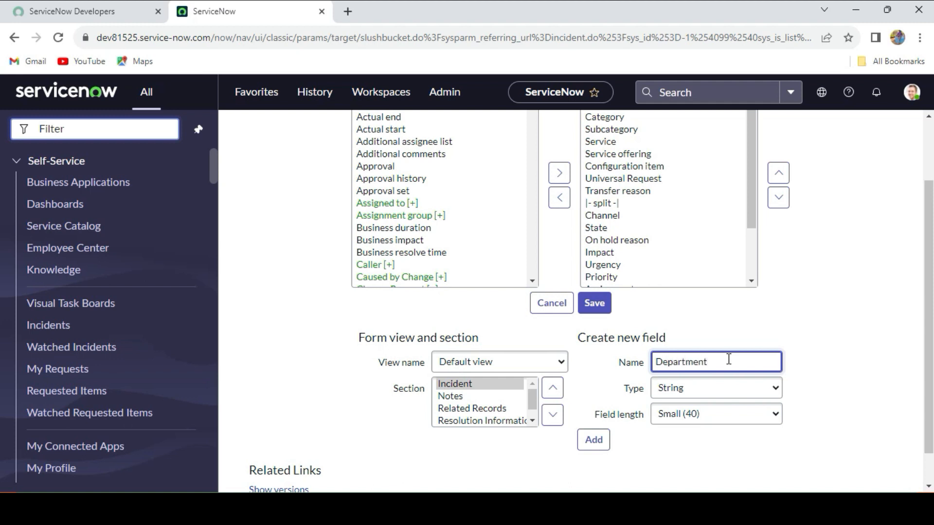
click(715, 388)
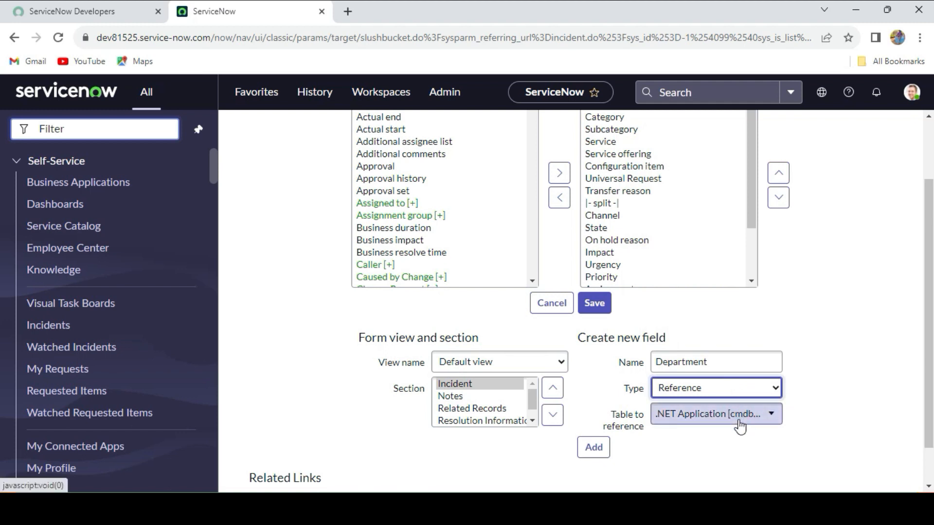
click(715, 414)
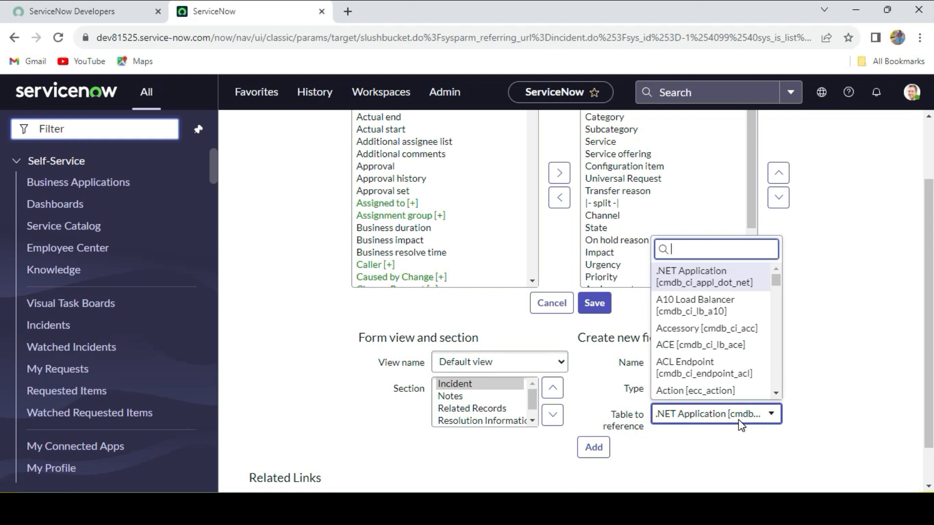
text(cmn_depa)
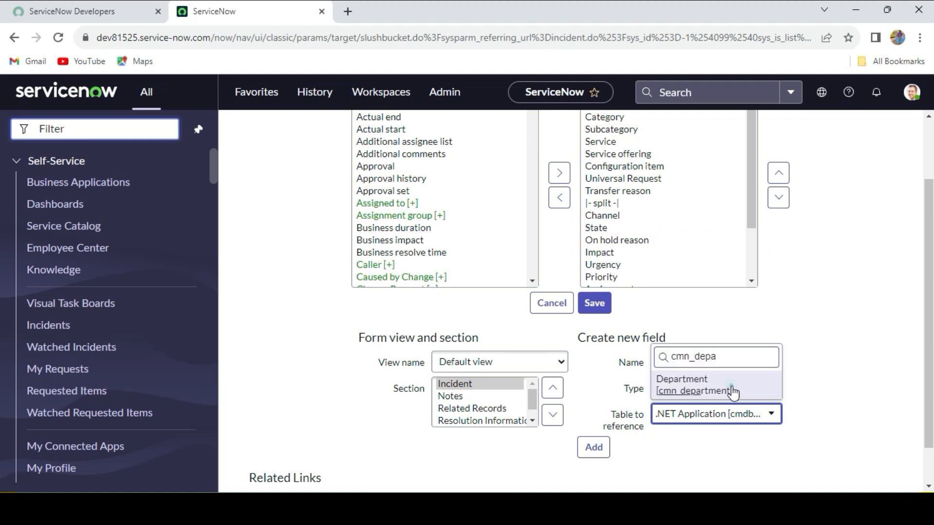
click(693, 386)
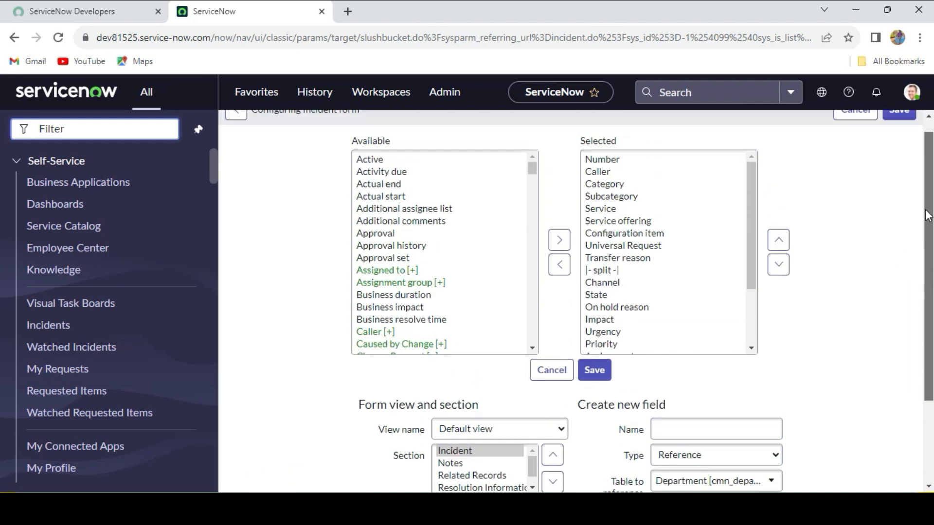
Step: Move Department up to sit just below Number and save the form layout
scroll(down, 3)
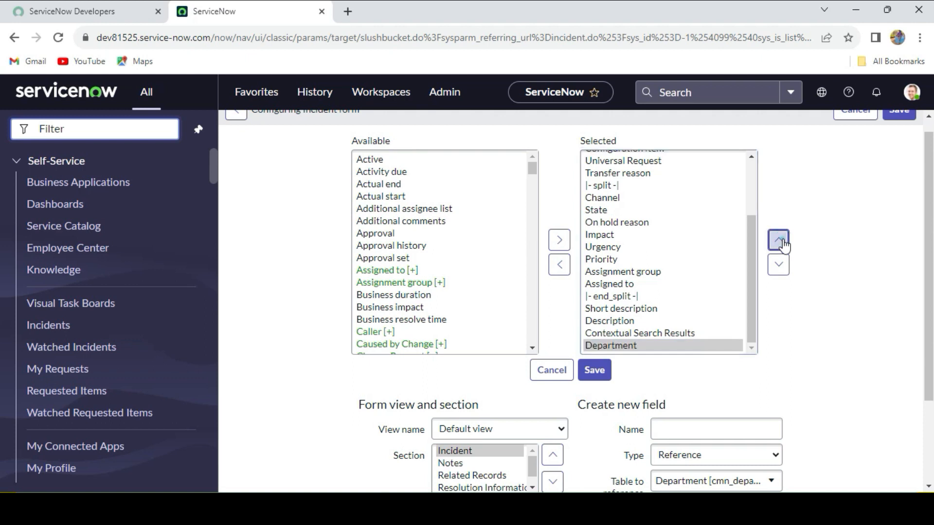
click(778, 239)
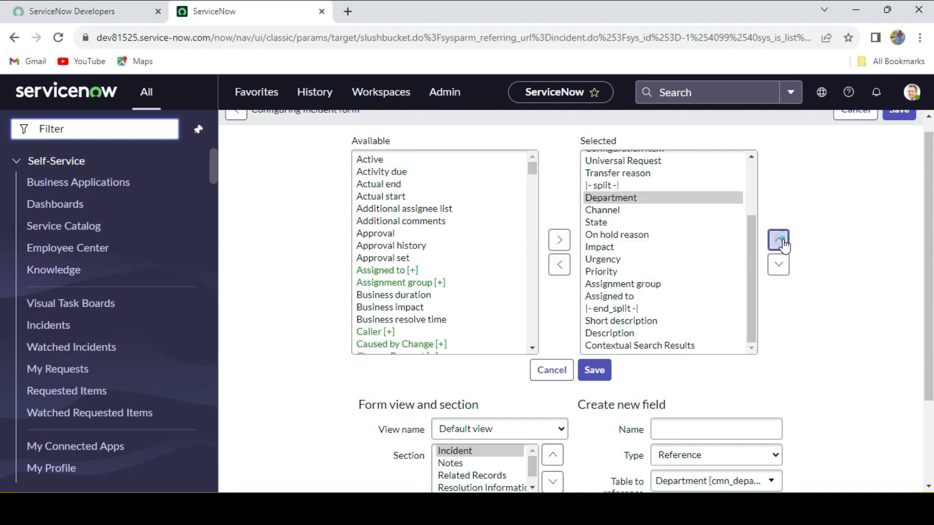
click(778, 240)
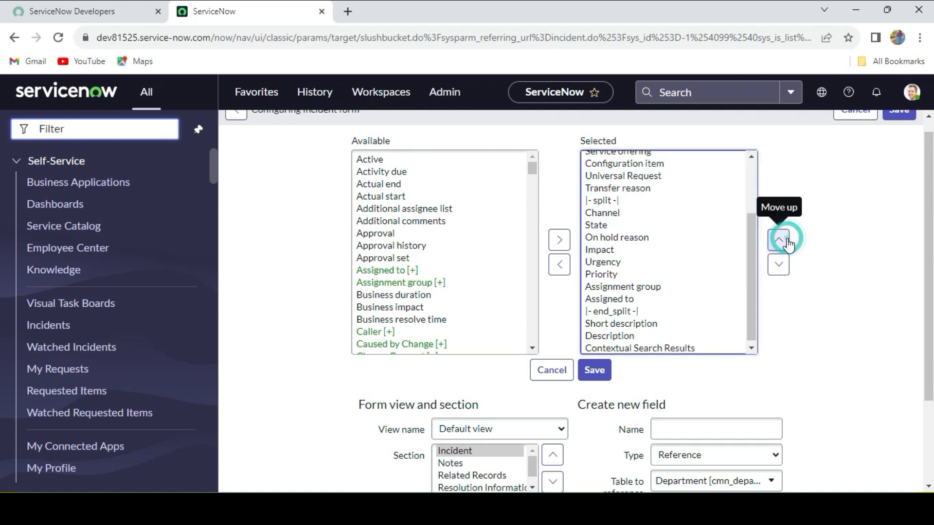
click(777, 240)
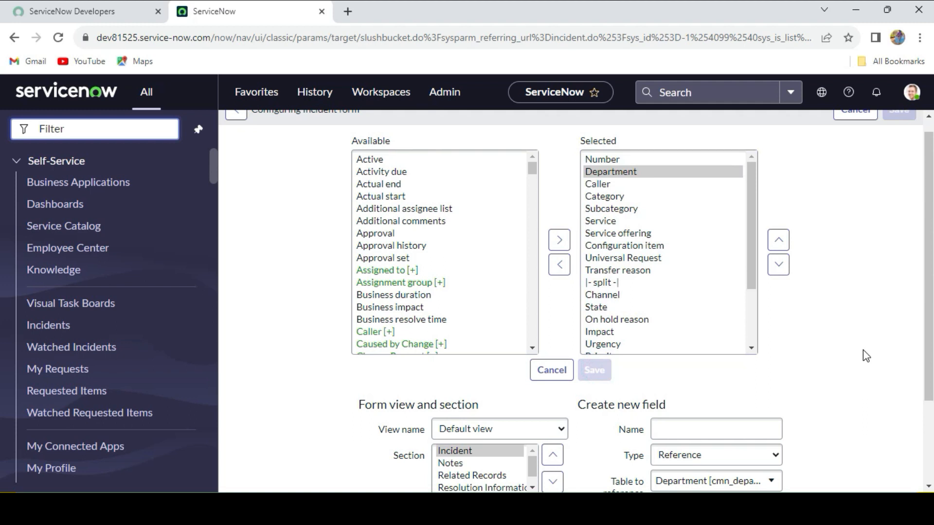
click(594, 370)
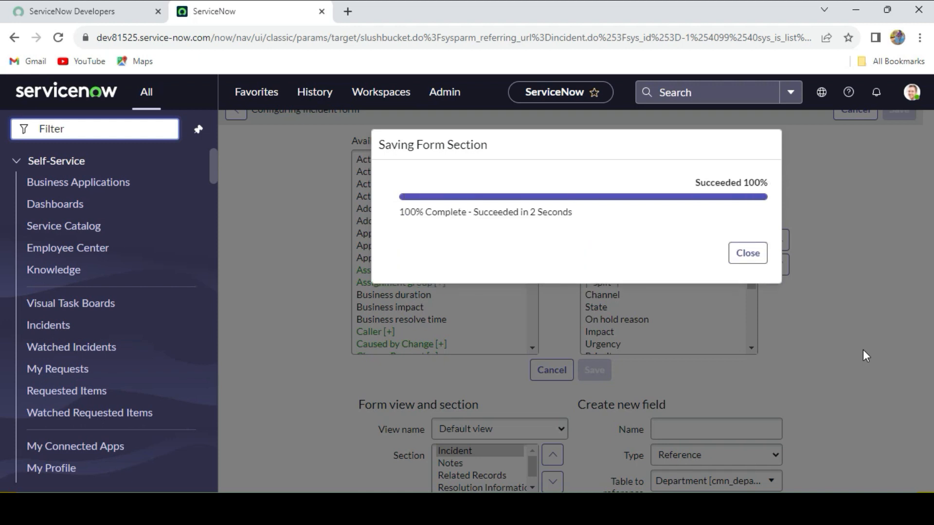
click(746, 253)
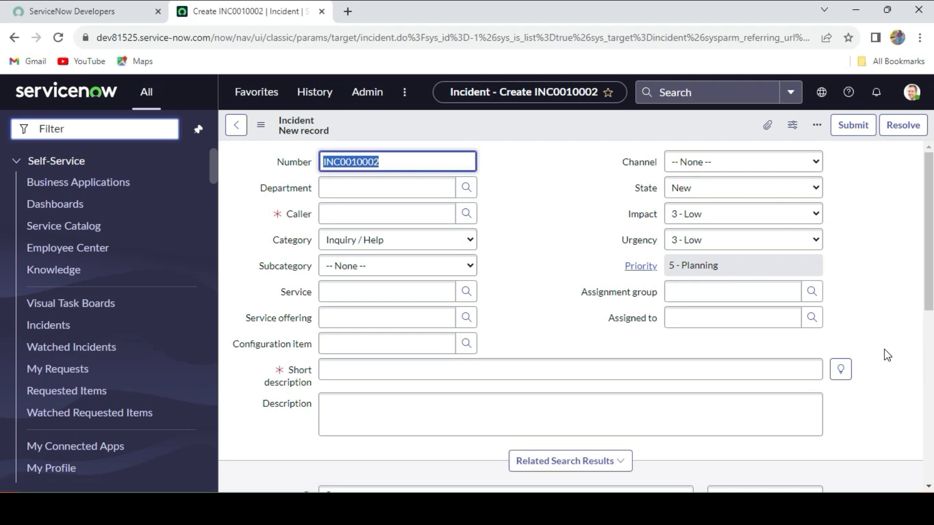
Step: Set incident INC0010002's Department to HR and reach the Caller field's dictionary entry
click(386, 187)
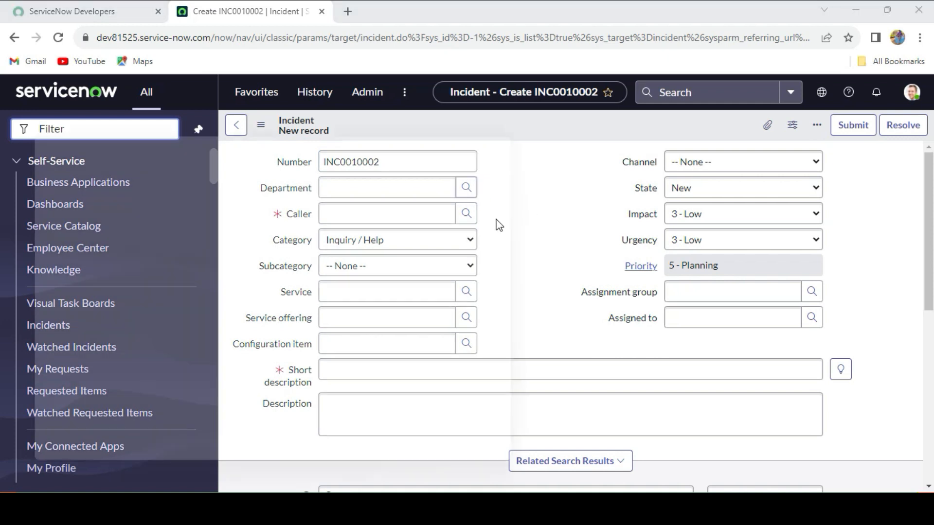
click(466, 188)
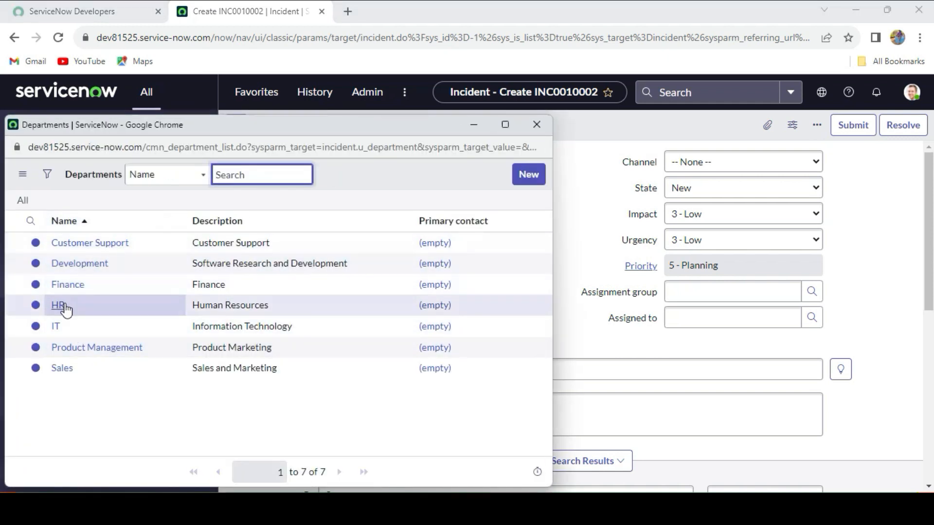
click(55, 304)
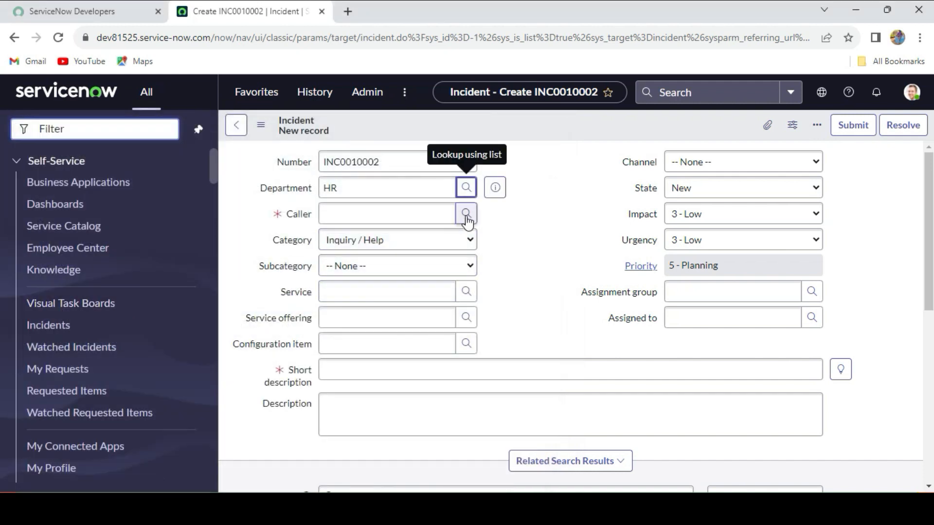
click(466, 215)
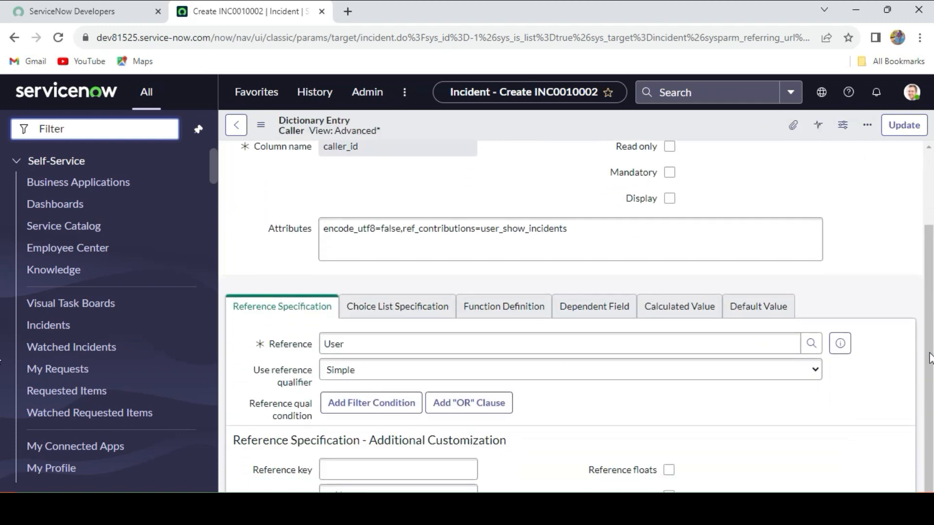
Step: In the Caller dictionary entry's Dependent Field setting, replace company with u_department
scroll(down, 3)
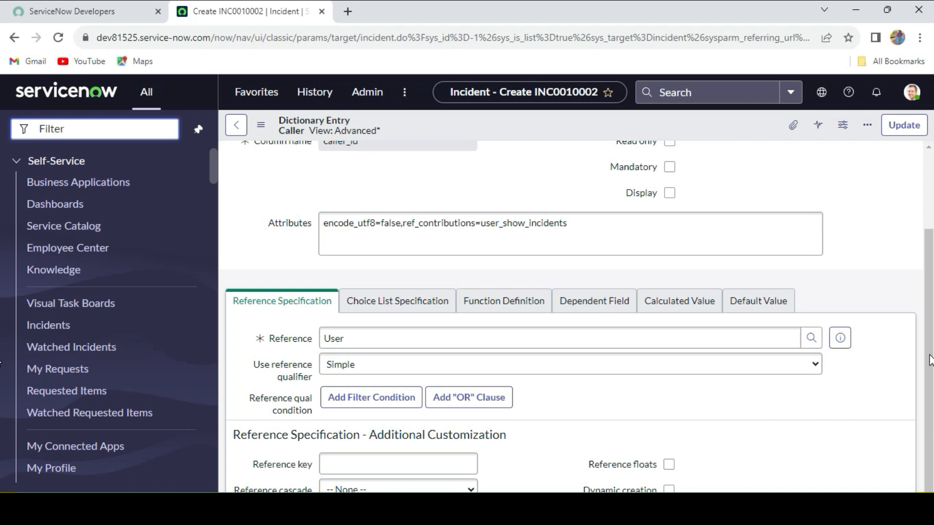
mouse_move(875, 185)
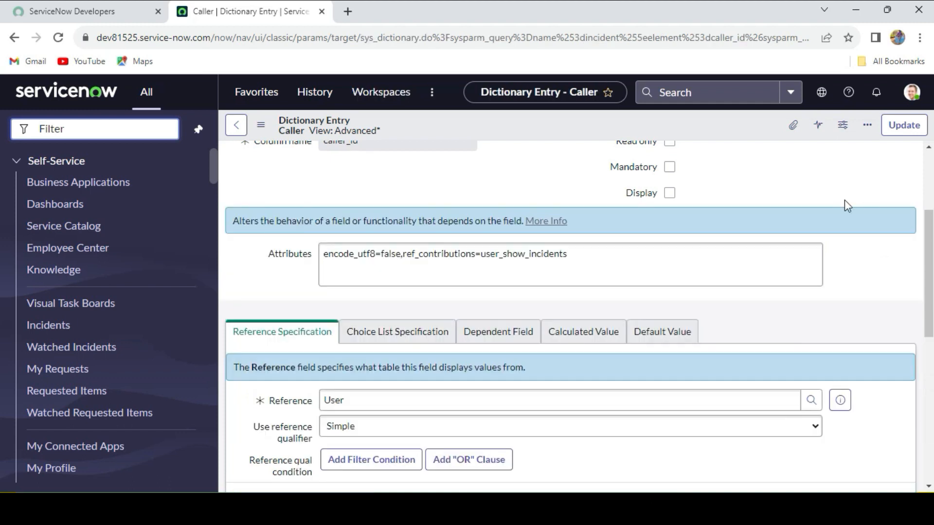
mouse_move(593, 310)
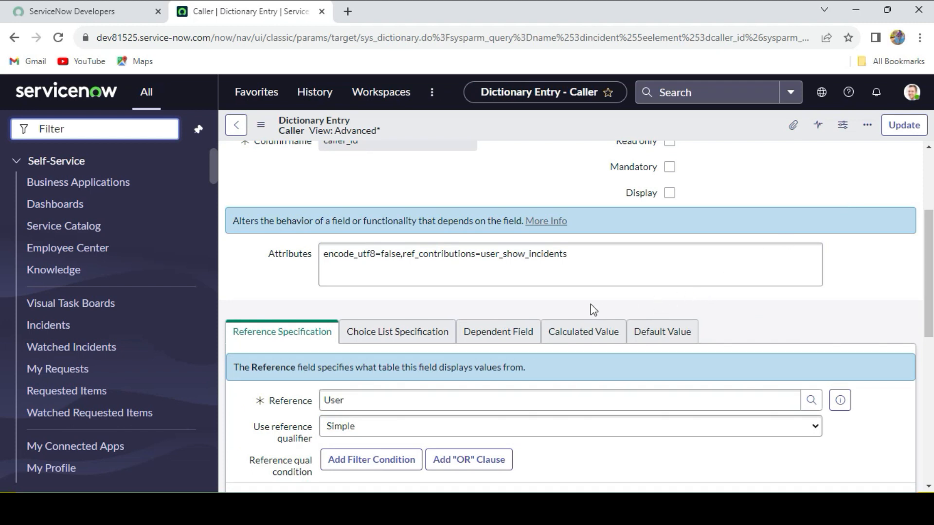
mouse_move(497, 336)
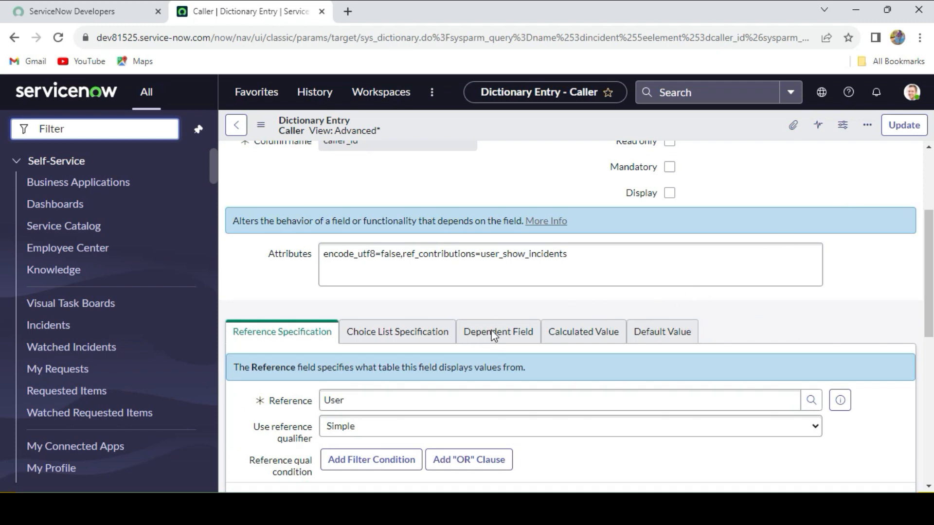
click(370, 460)
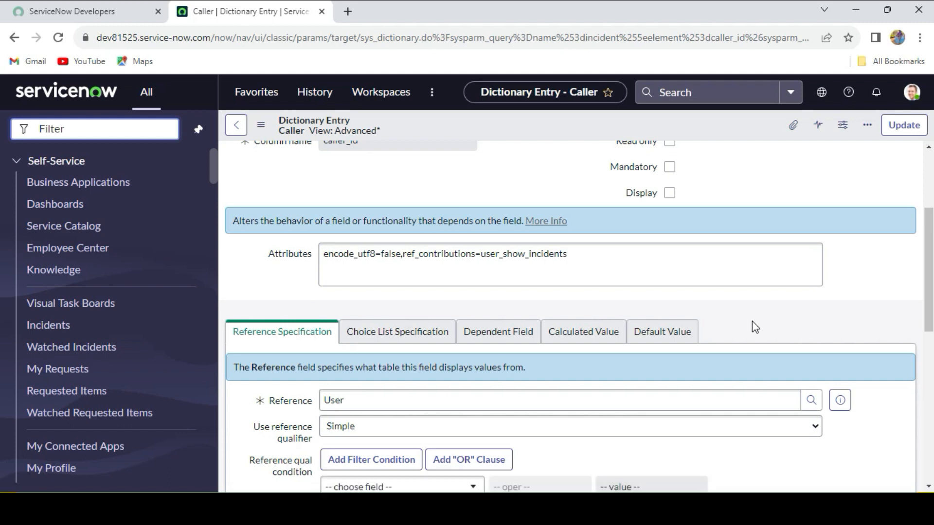
mouse_move(739, 304)
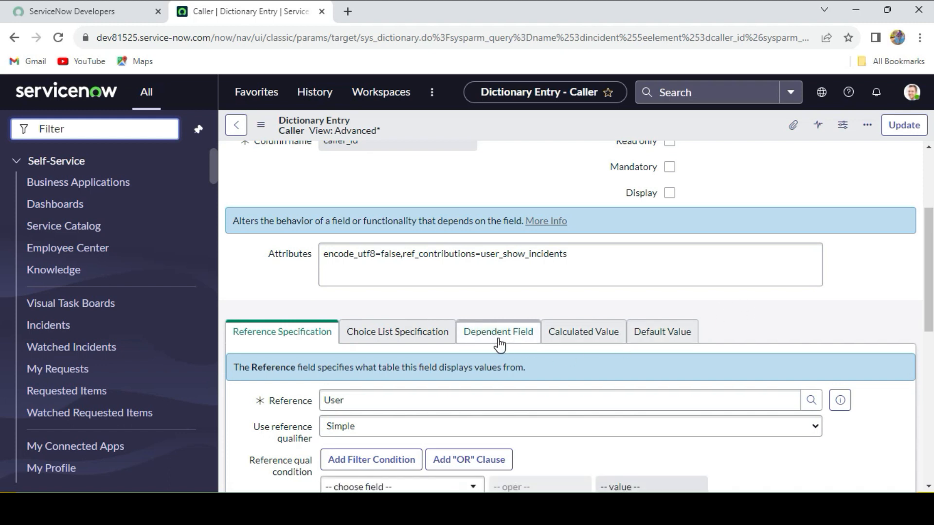
click(497, 332)
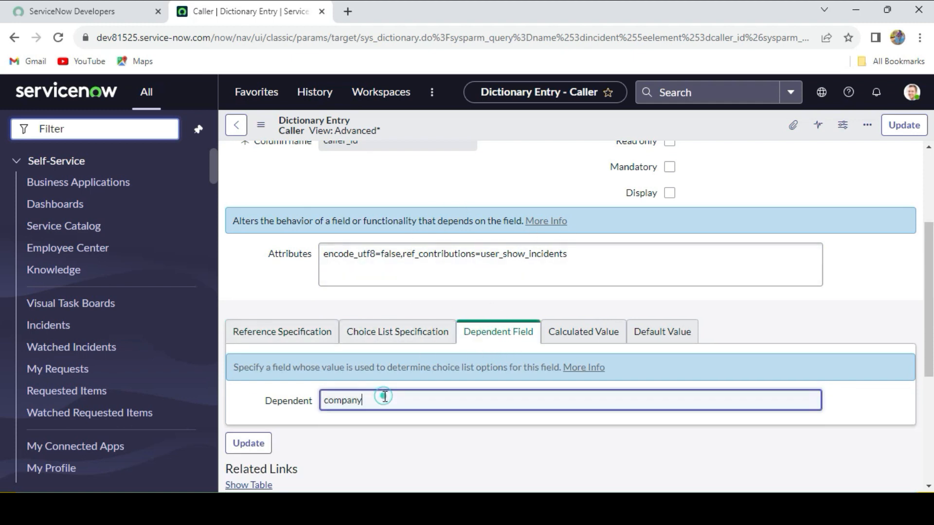
text(u_department)
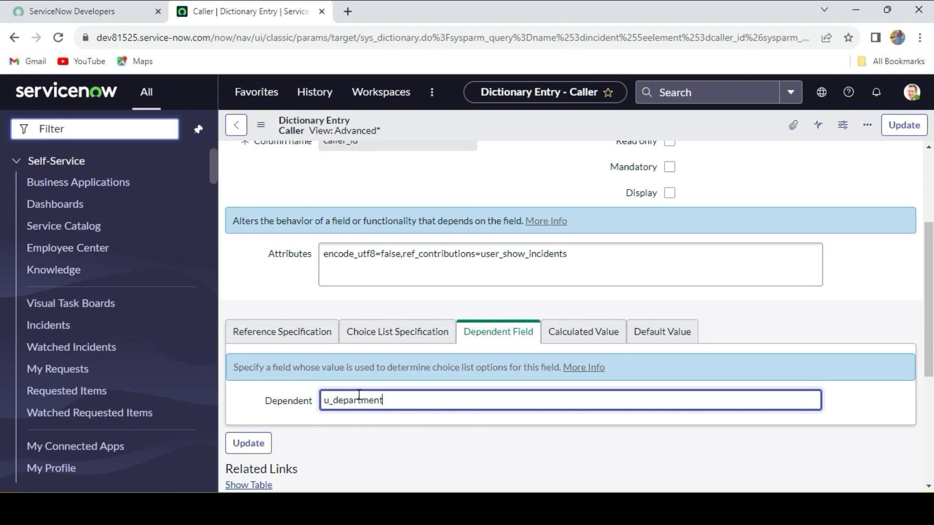
mouse_move(466, 400)
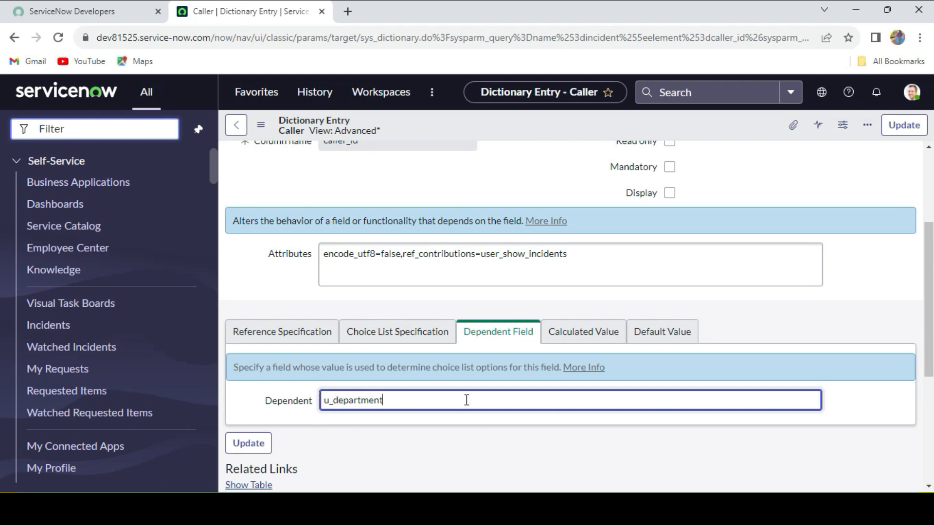
mouse_move(494, 182)
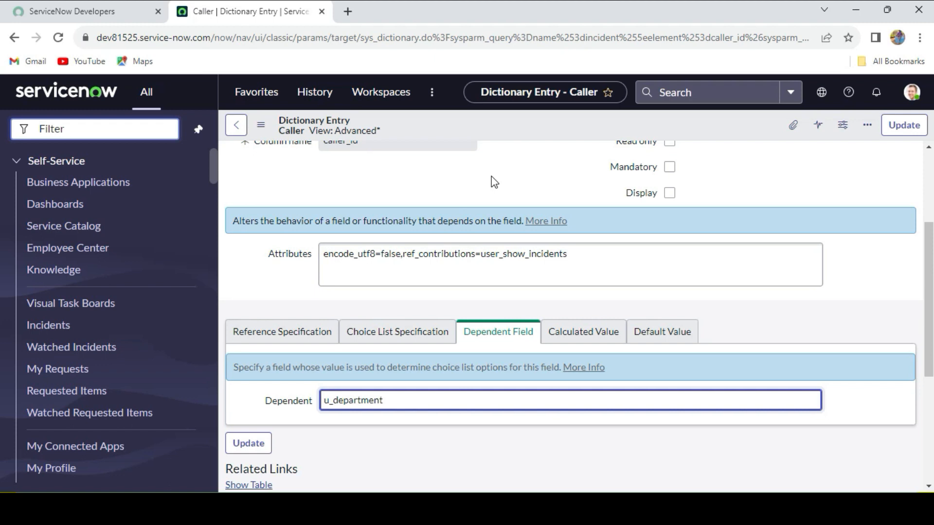
mouse_move(522, 171)
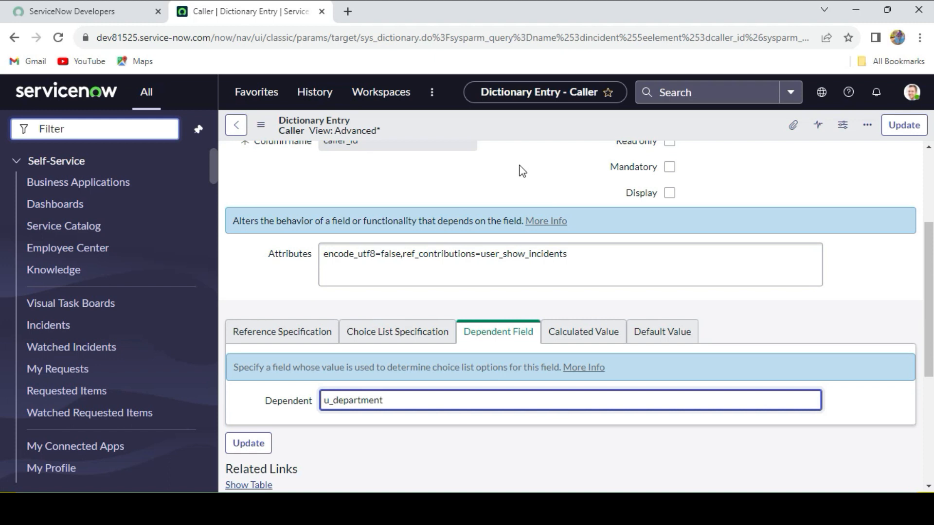
mouse_move(333, 421)
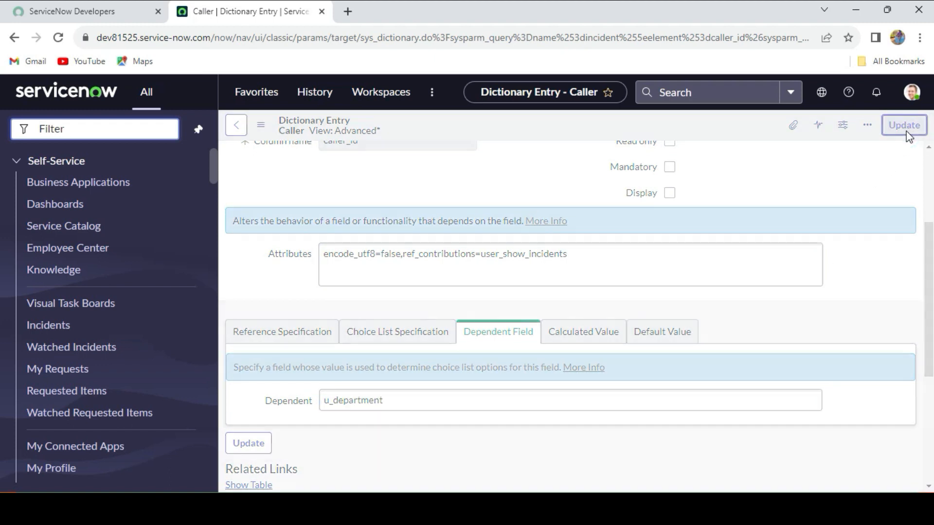
mouse_move(821, 177)
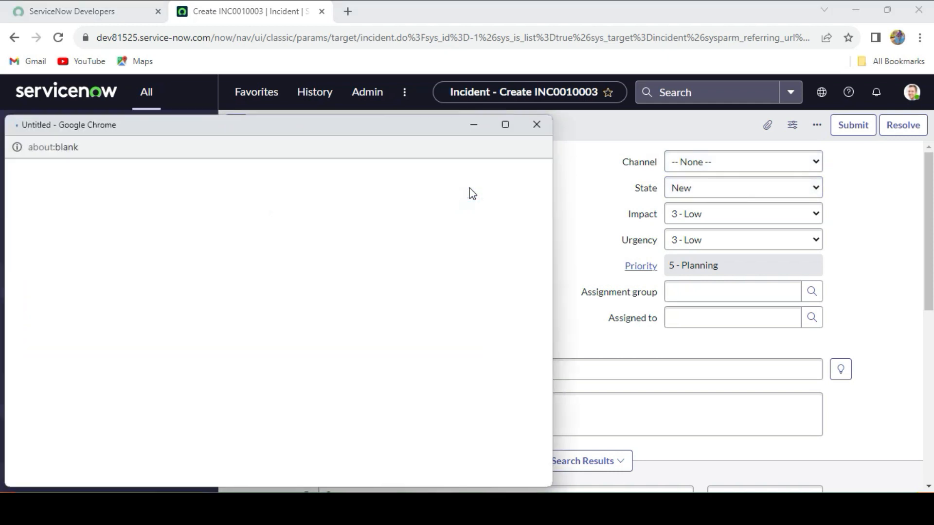
Step: Set INC0010003's Department to HR and verify the Caller lookup lists only HR users
click(57, 305)
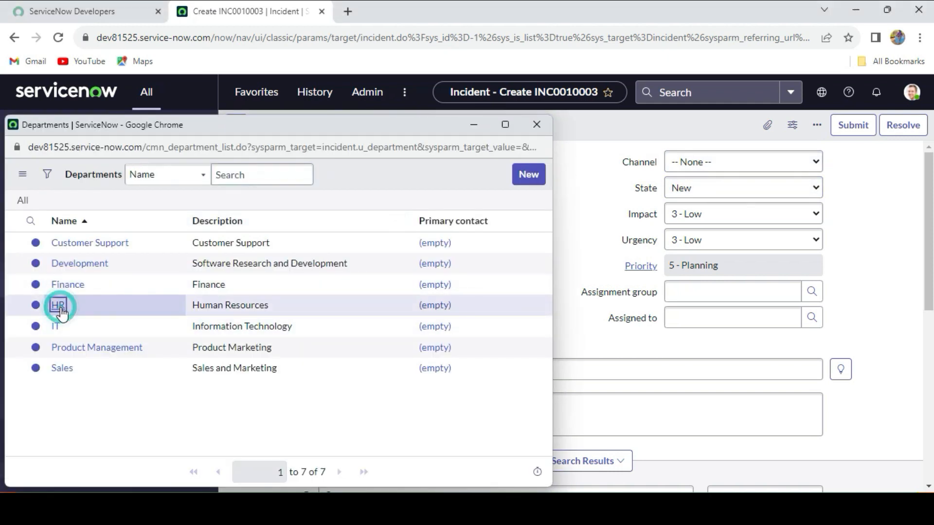
click(58, 304)
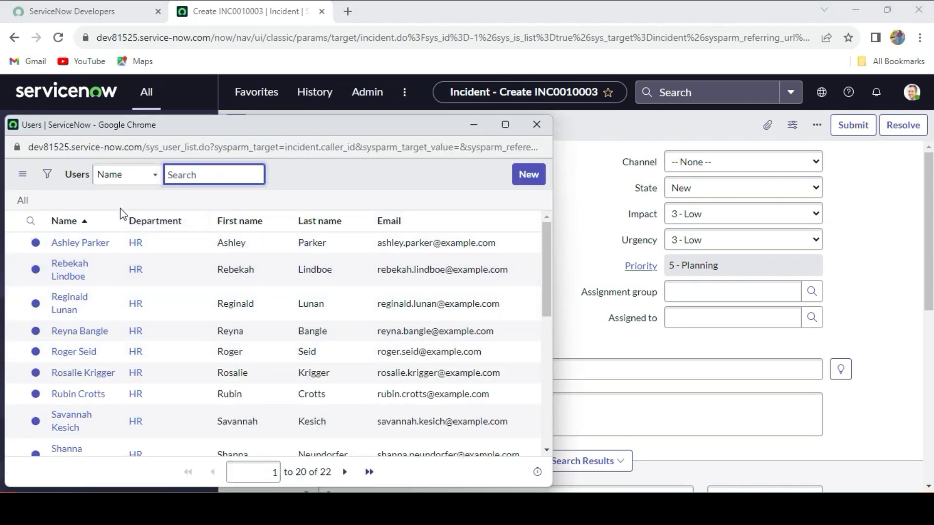
mouse_move(483, 331)
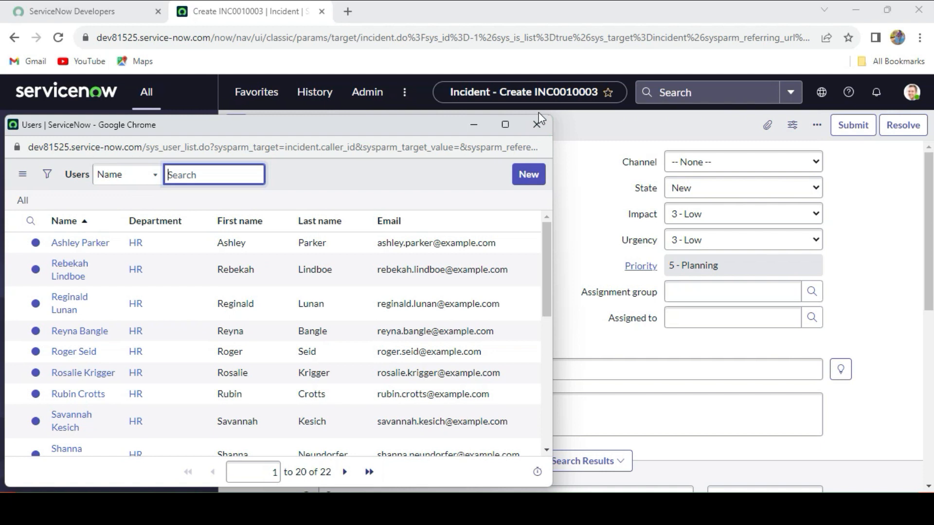
click(535, 125)
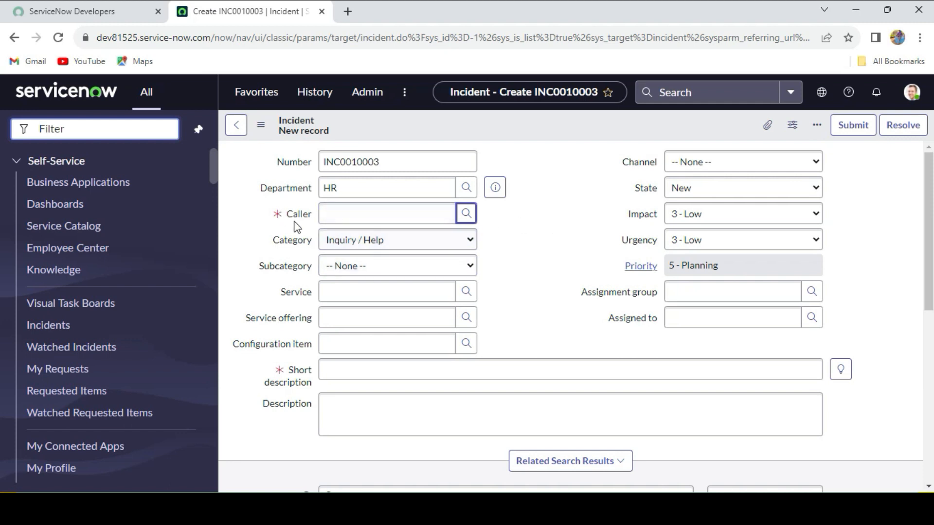
mouse_move(387, 213)
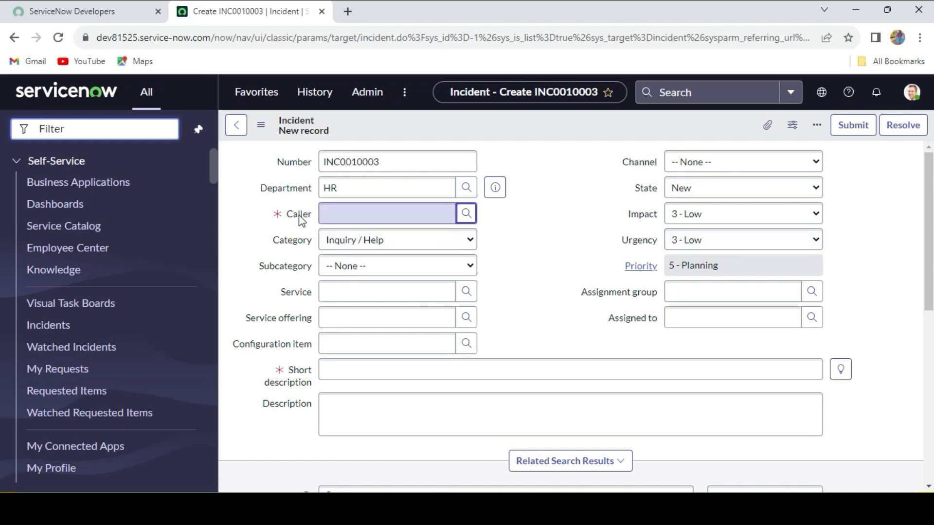
mouse_move(299, 214)
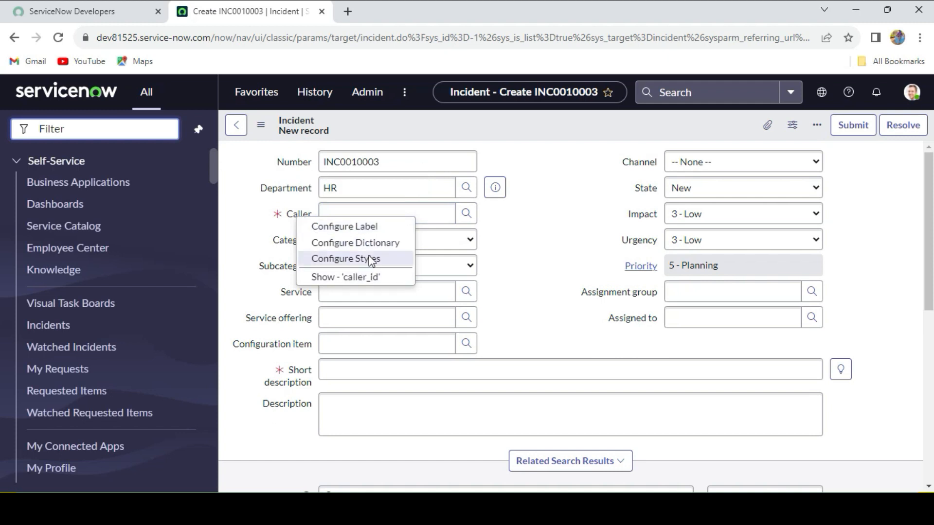
mouse_move(377, 242)
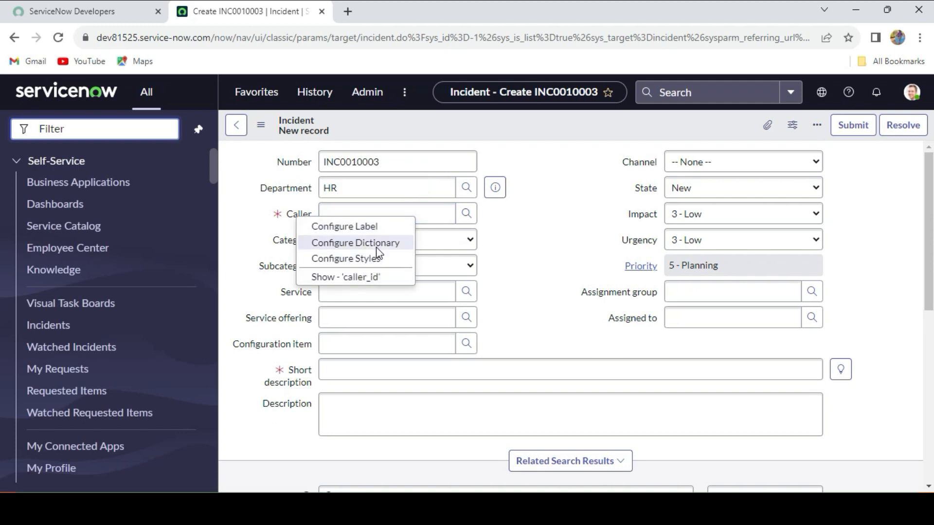